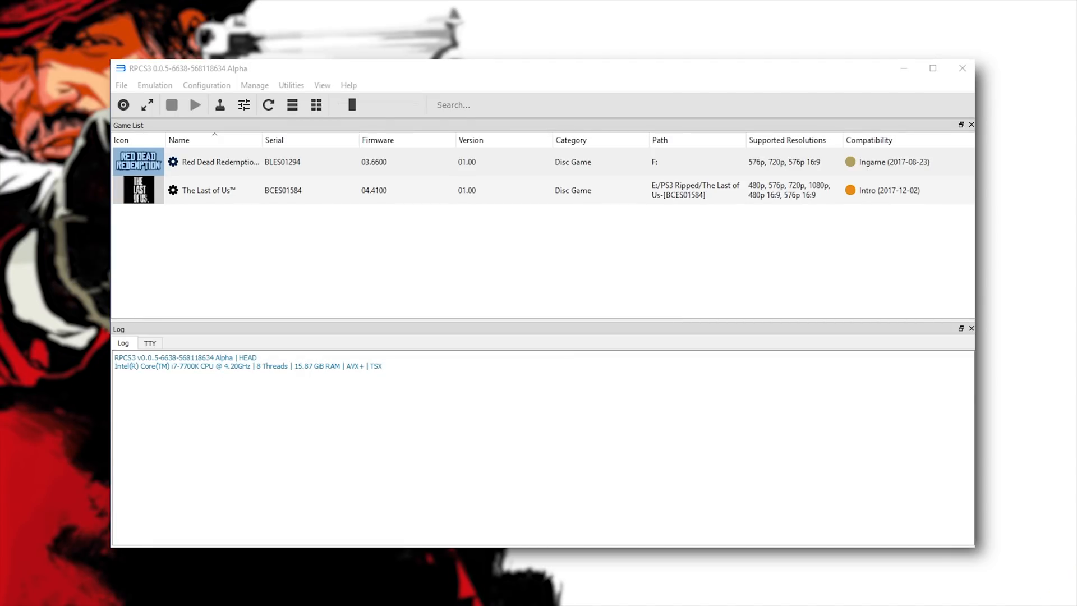
Open Red Dead Redemption's custom configuration and set the SPU decoder to ASMJIT Recompiler
right_click(214, 162)
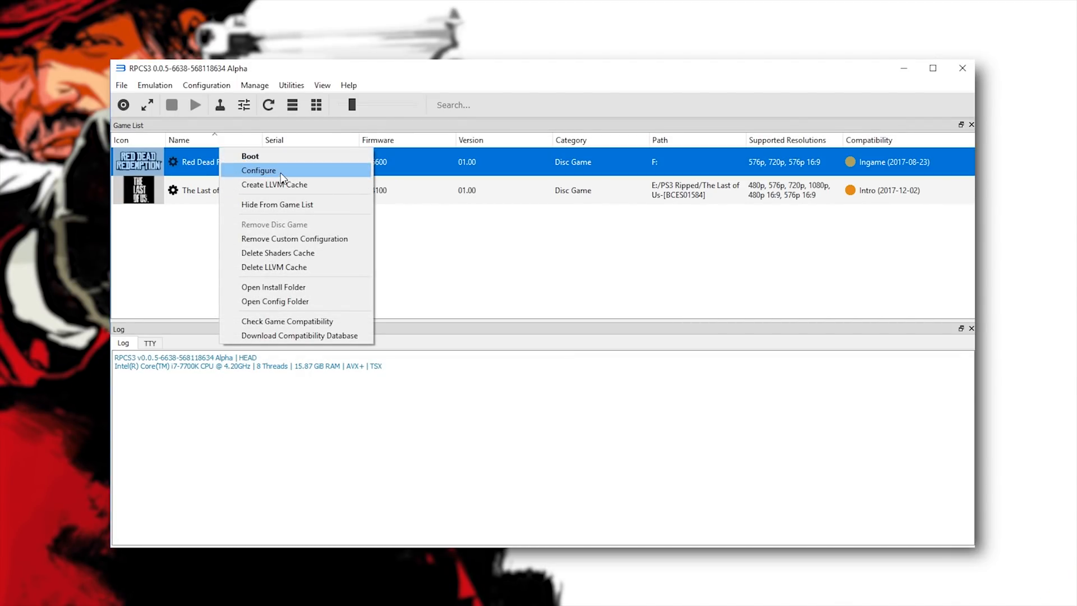
click(258, 170)
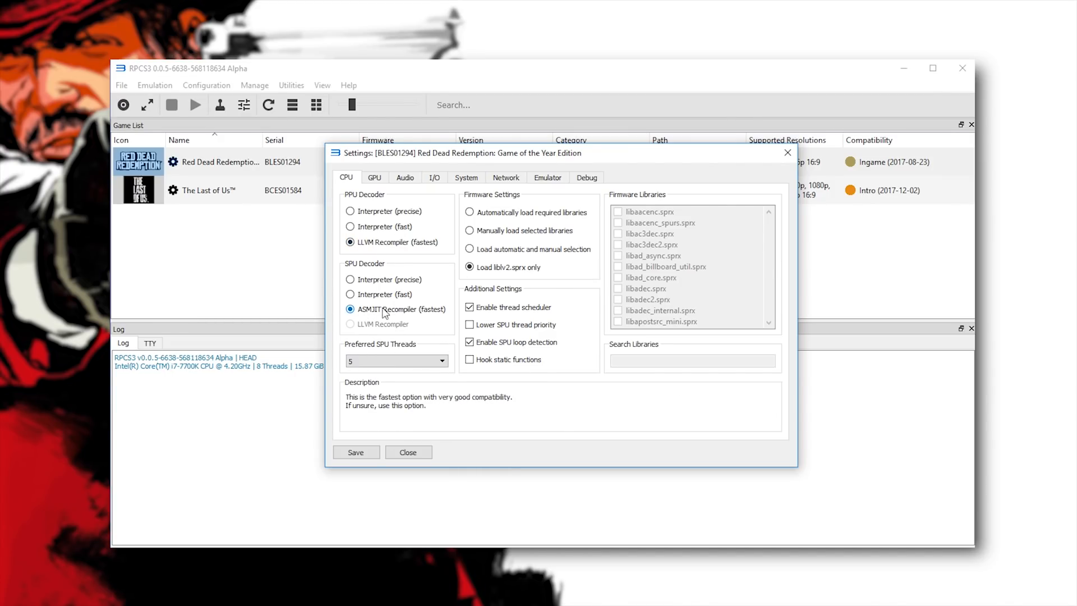
click(442, 361)
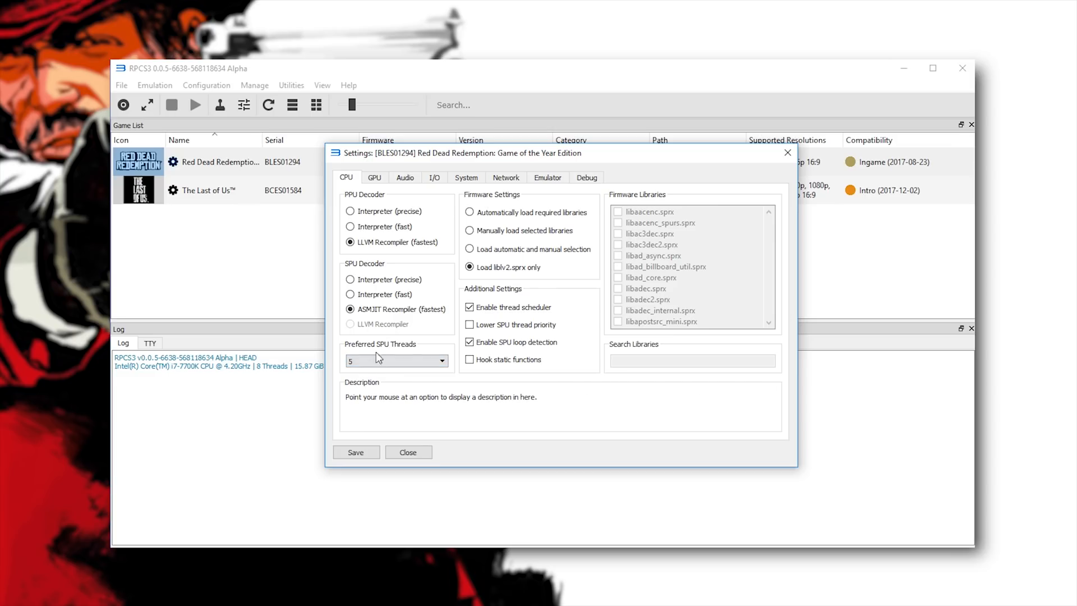
mouse_move(484, 271)
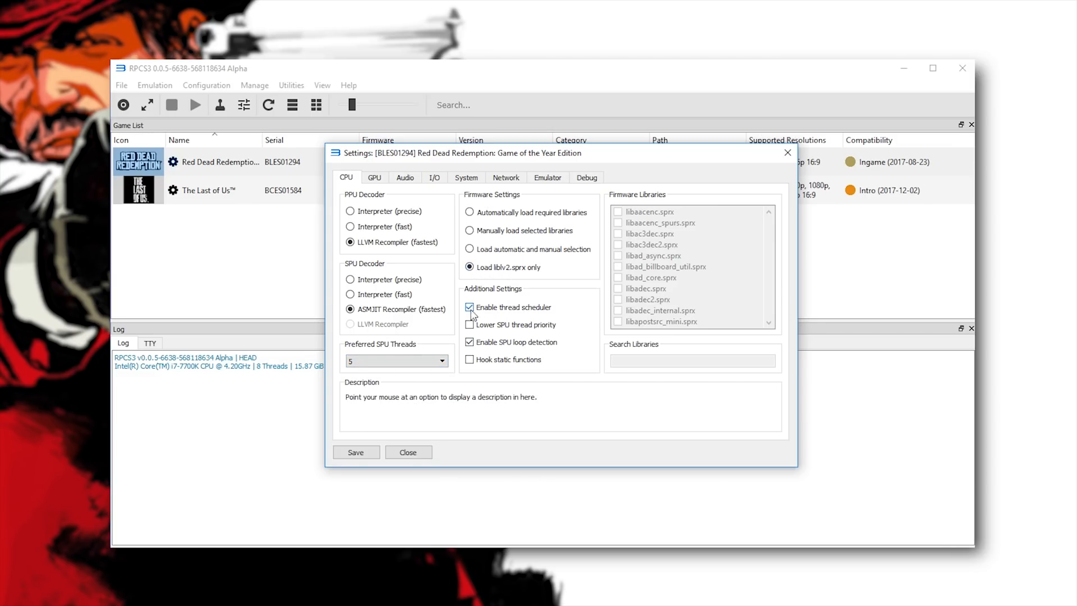
mouse_move(492, 342)
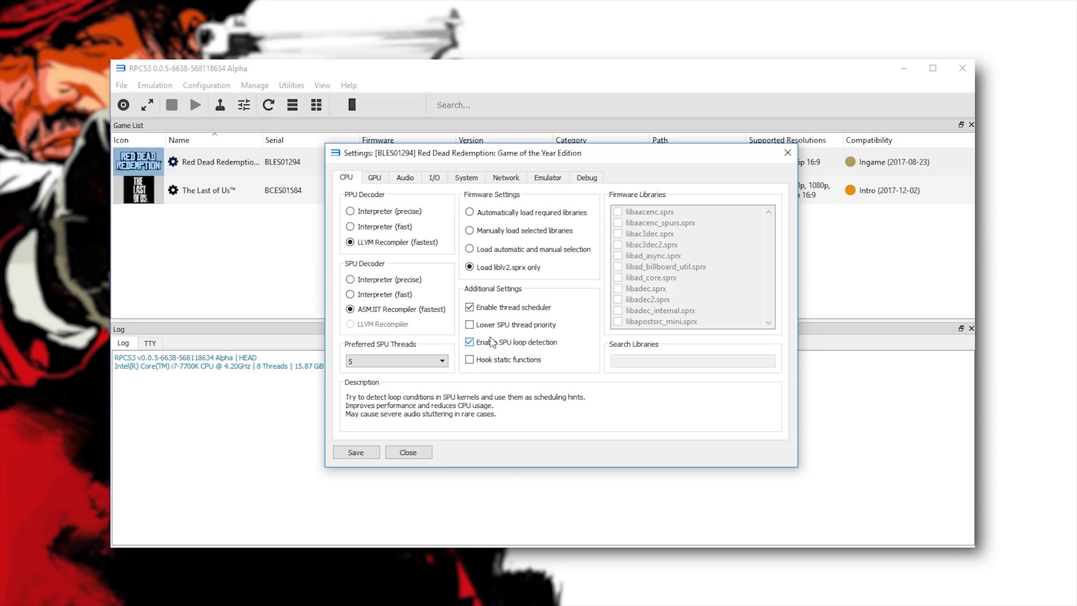
On the GPU settings, choose GeForce GTX 980 Ti as the Vulkan graphics device
click(374, 177)
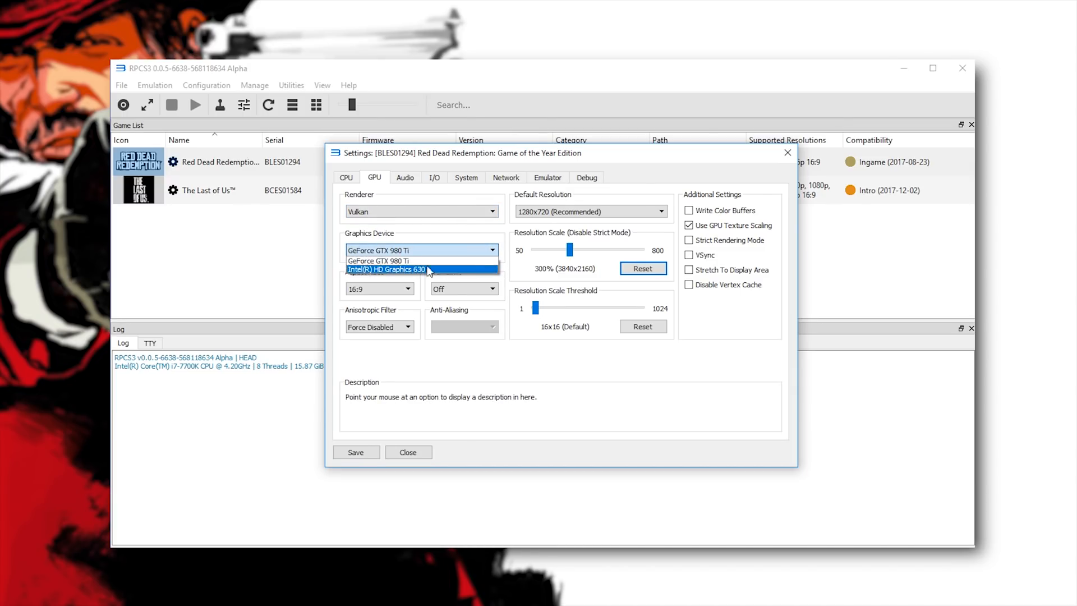
click(398, 260)
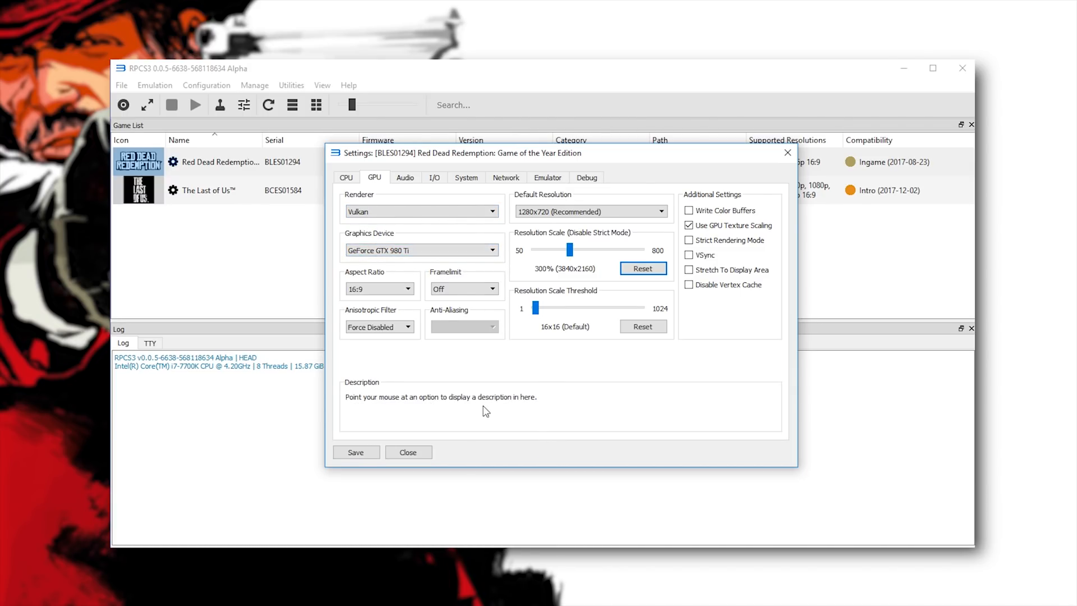
mouse_move(520, 379)
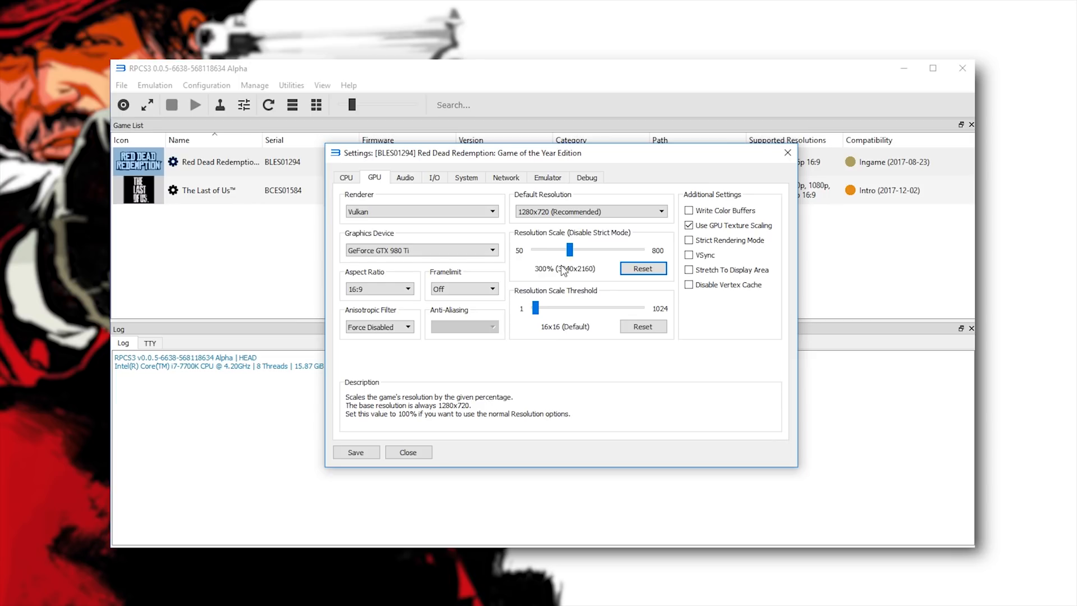
mouse_move(728, 313)
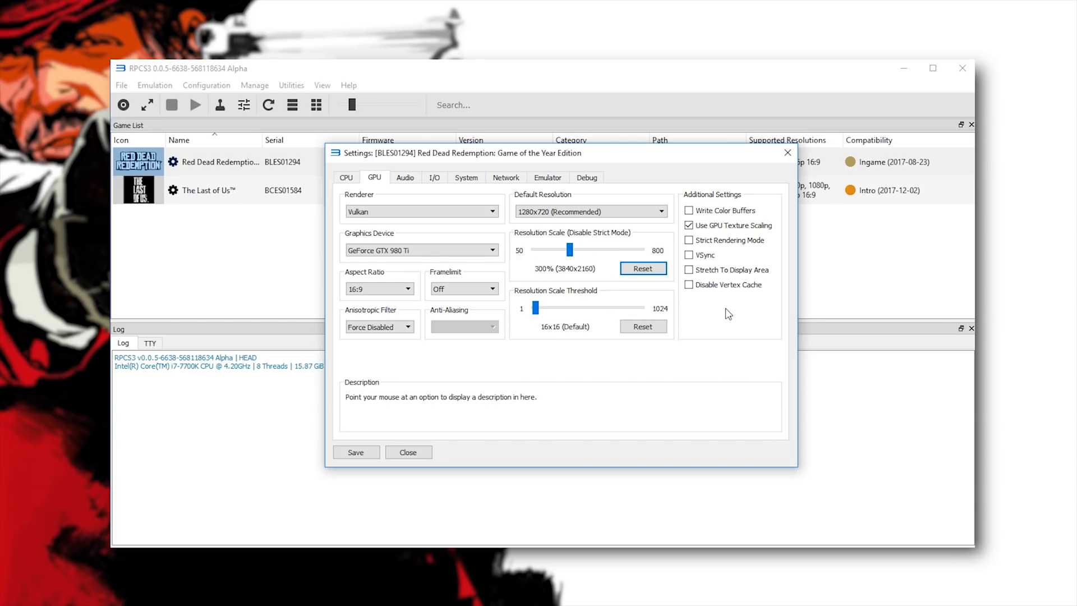
mouse_move(736, 289)
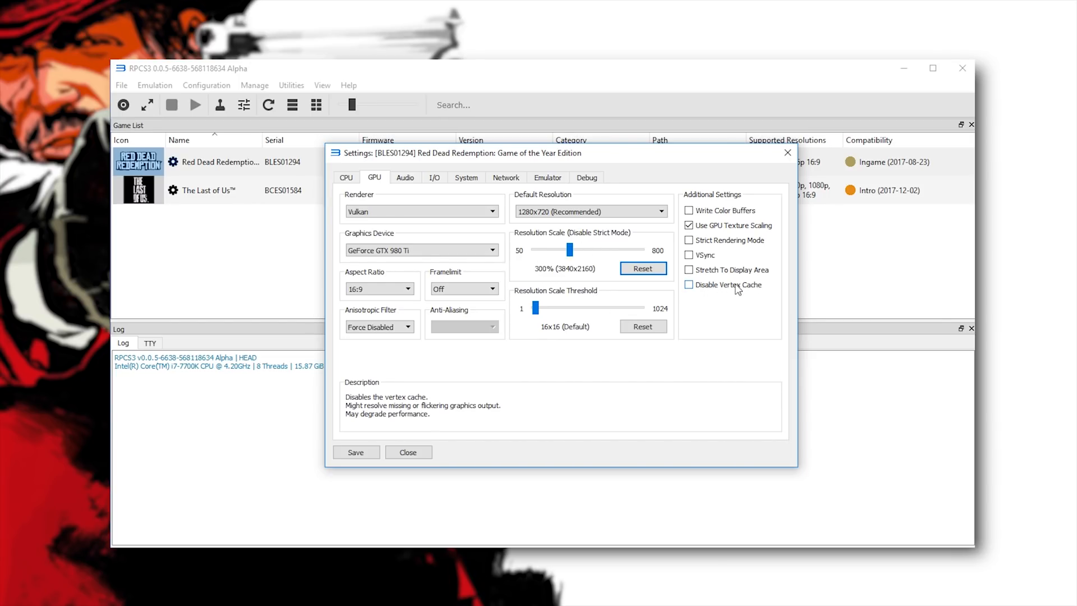
mouse_move(712, 293)
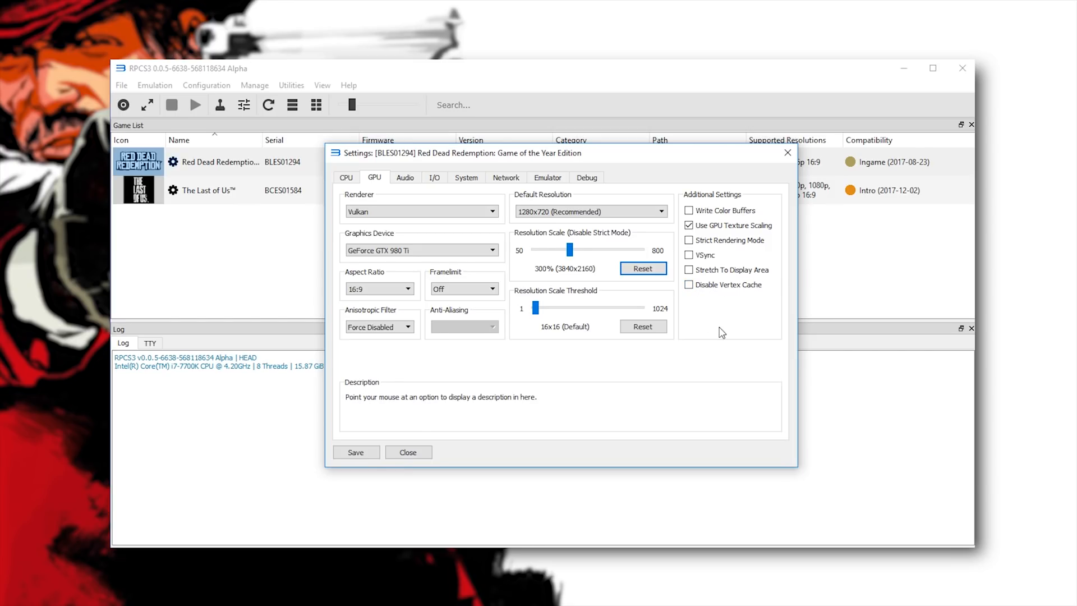
mouse_move(728, 369)
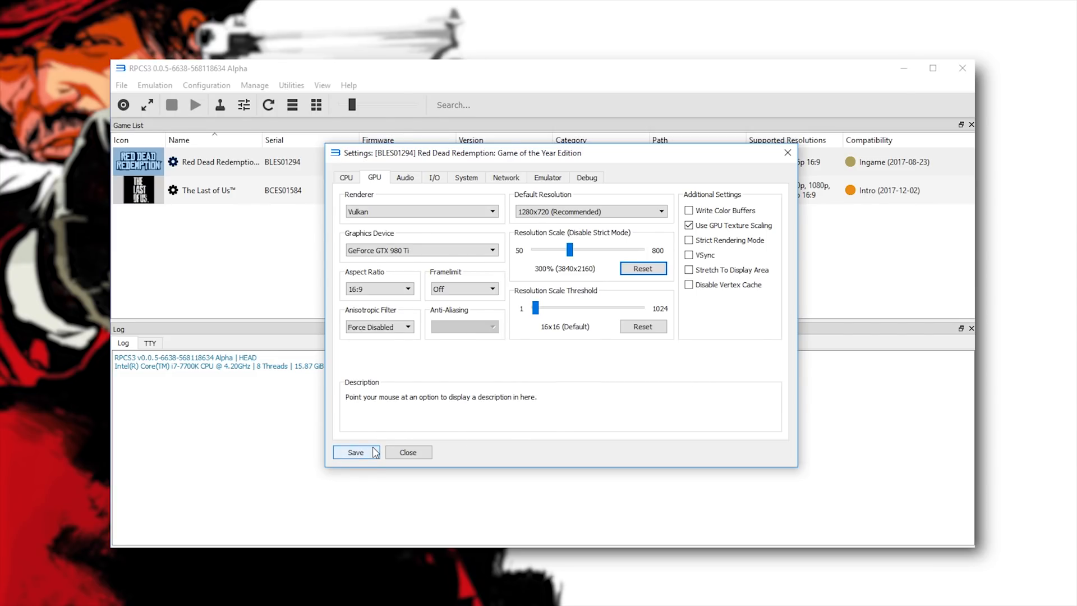
Save the custom settings and launch Red Dead Redemption from the game list
click(355, 452)
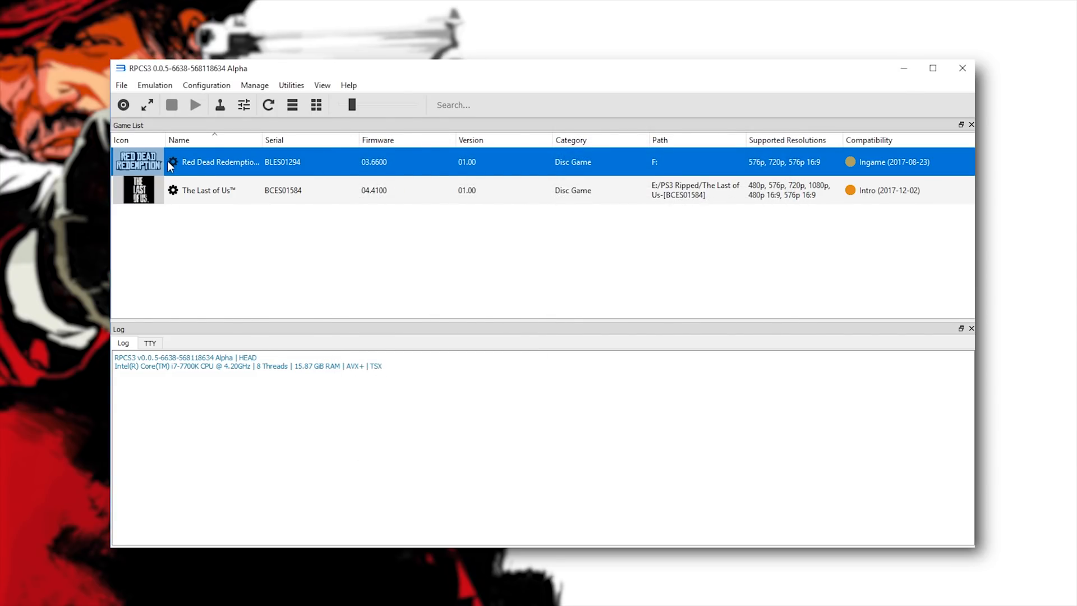
click(195, 105)
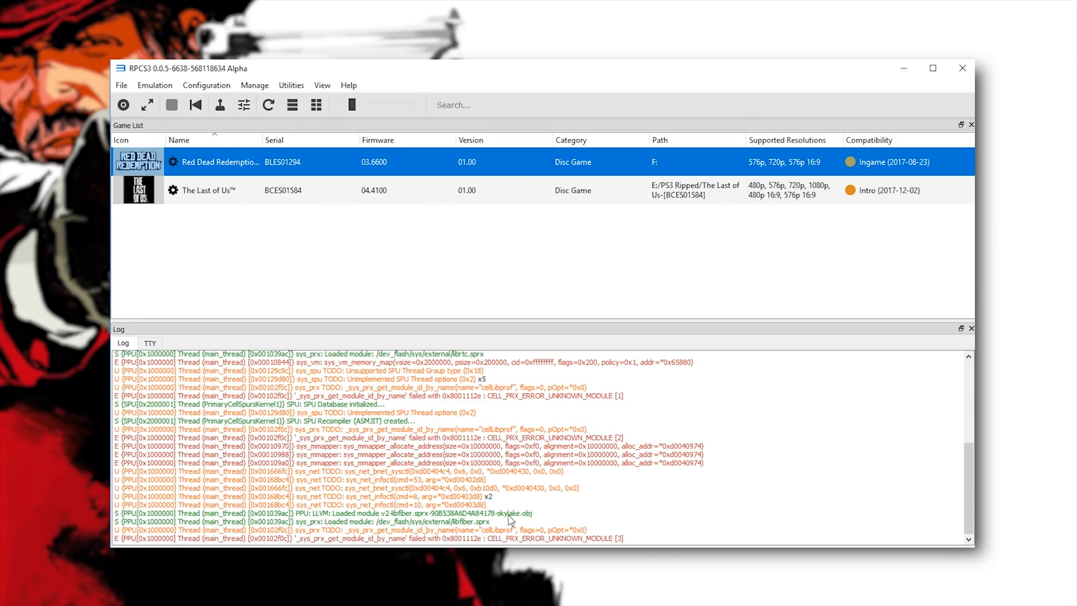
double_click(221, 162)
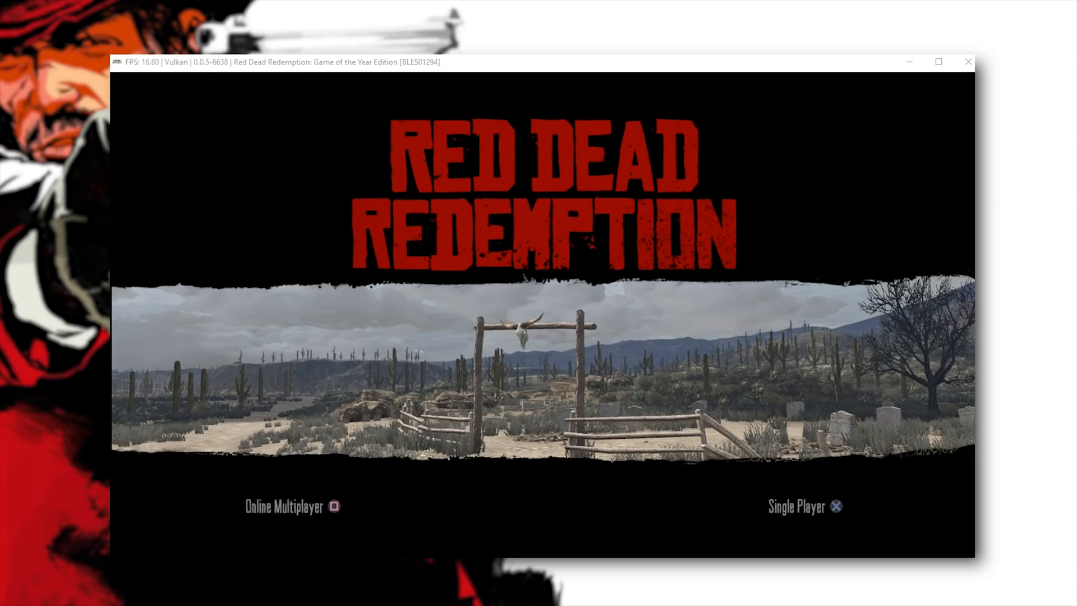
Start Single Player and walk the character out through the saloon doors
click(803, 506)
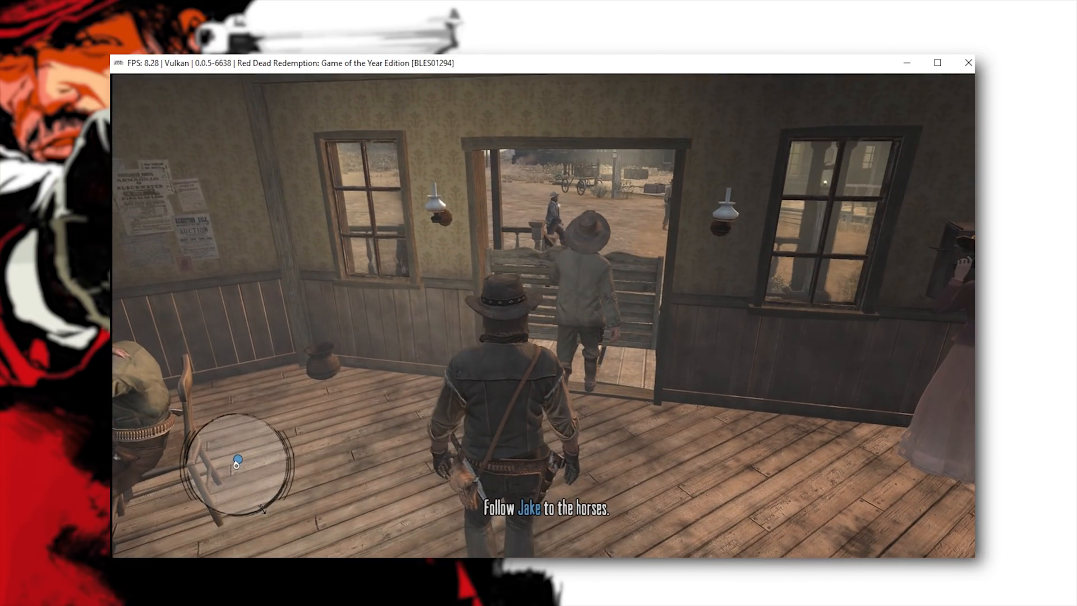
key(w)
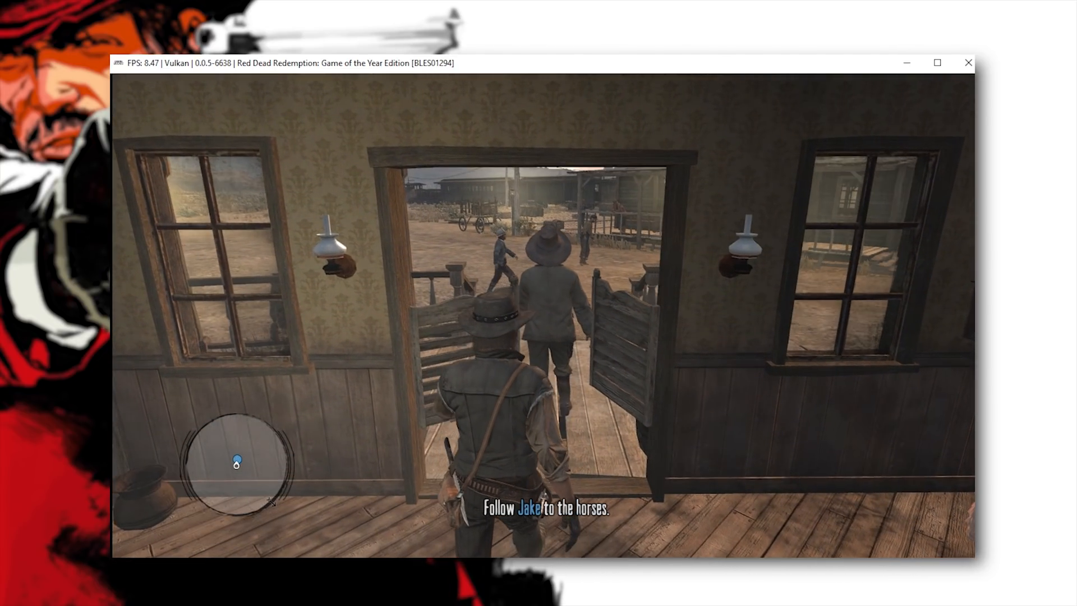